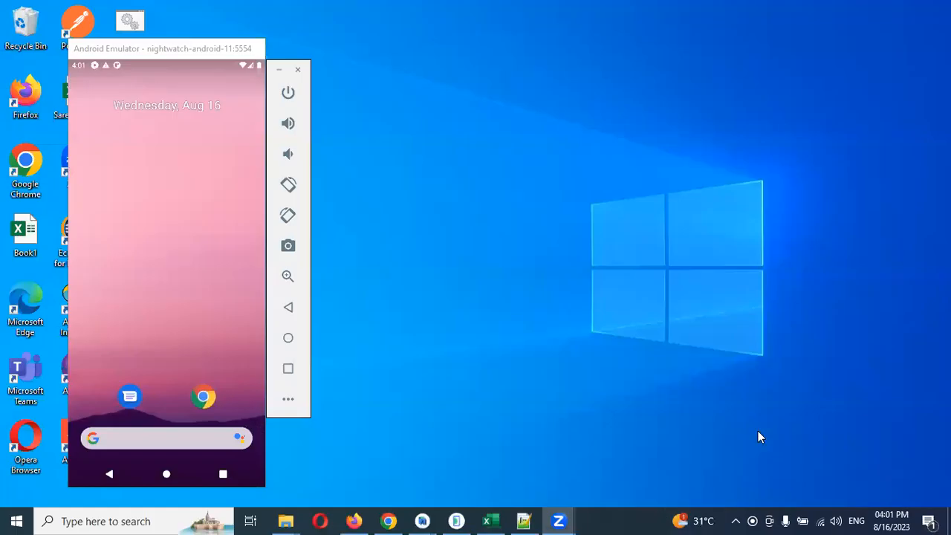
{"action": "mouse_move", "coordinate": [428, 220]}
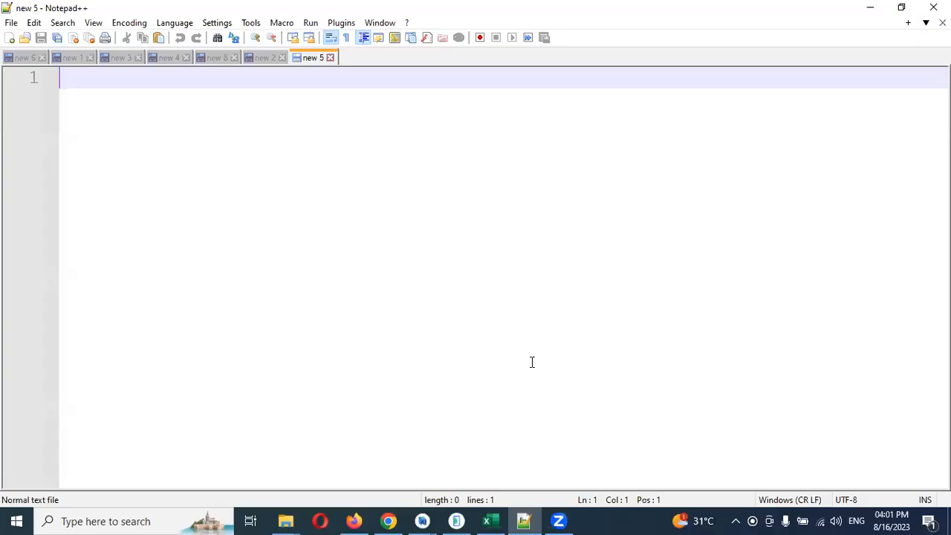
Write the lines 'WebView', 'within app' and 'outside app', separated by blank lines.
{"action": "type", "text": "Web"}
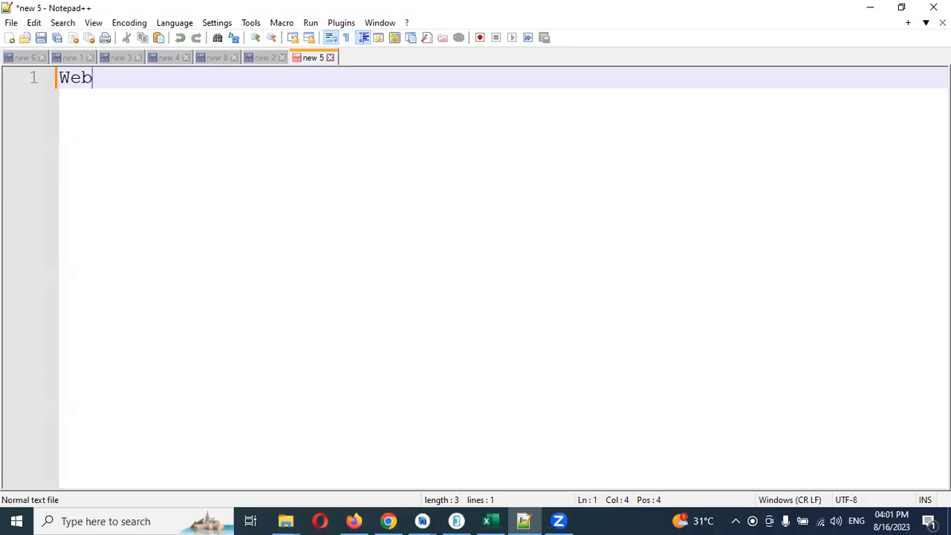
{"action": "type", "text": "View"}
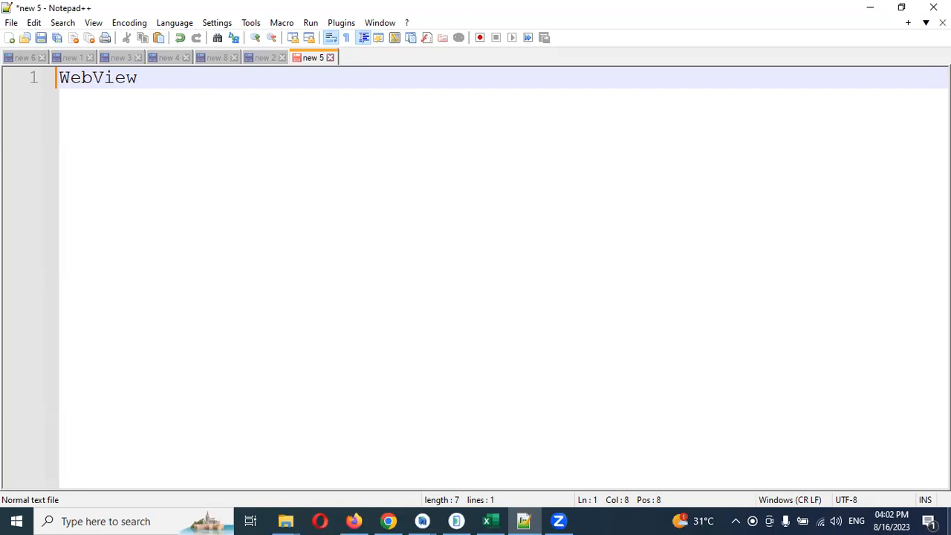
{"action": "key", "text": "Enter"}
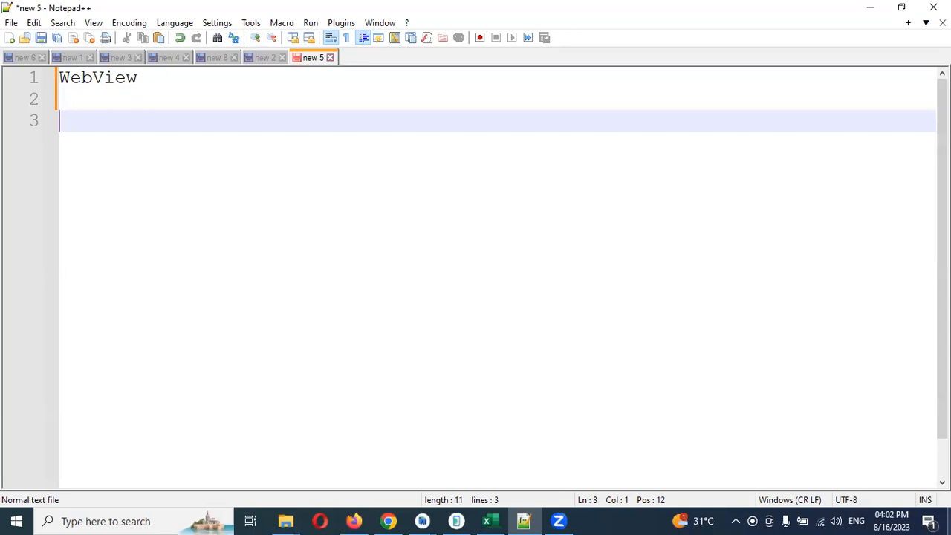
{"action": "type", "text": "within app"}
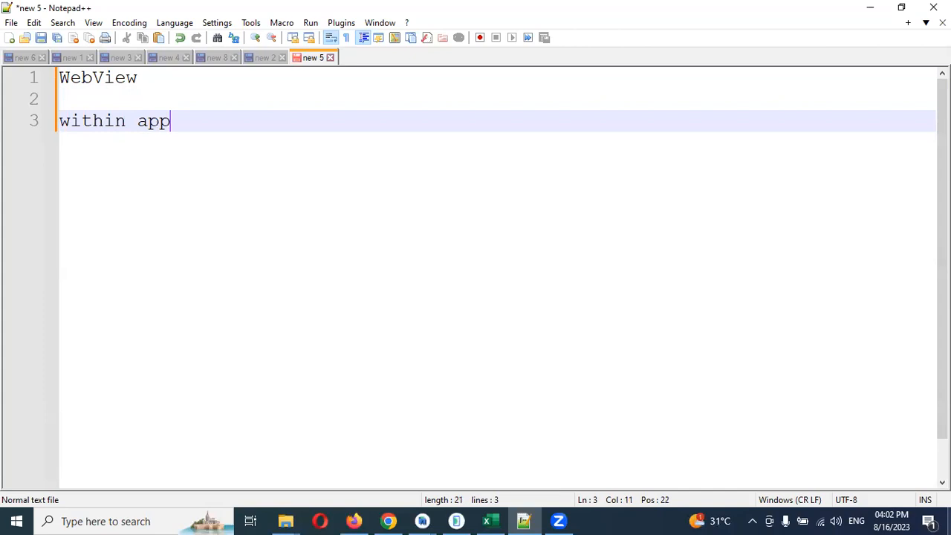
{"action": "key", "text": "Enter"}
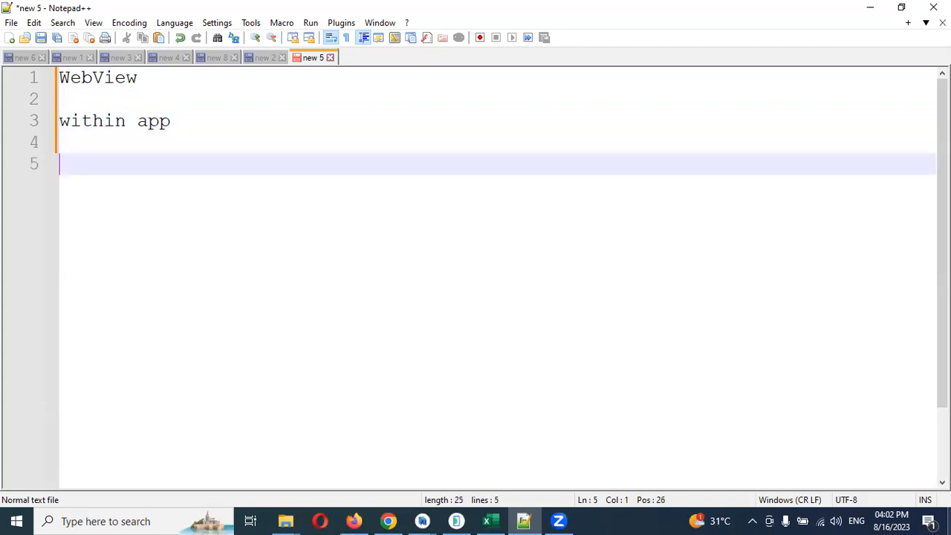
{"action": "type", "text": "W"}
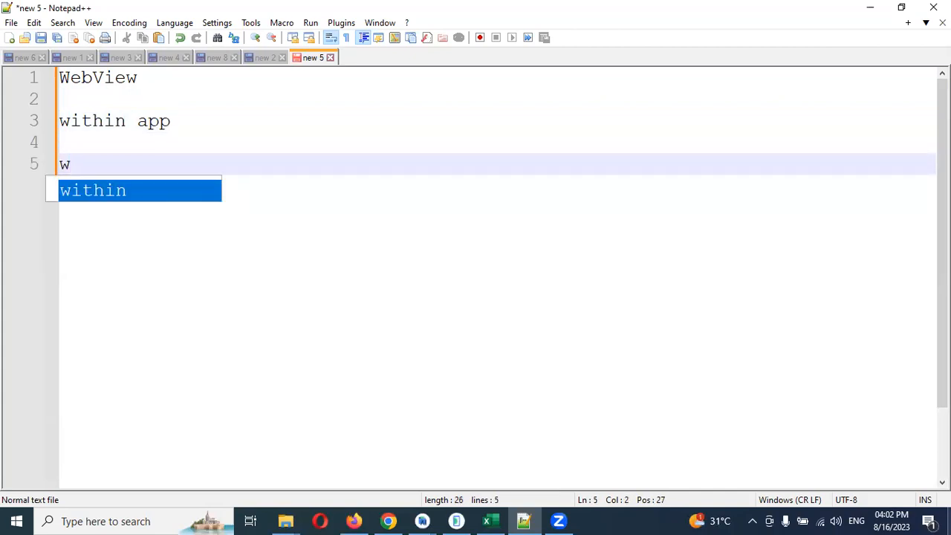
{"action": "type", "text": "outsi"}
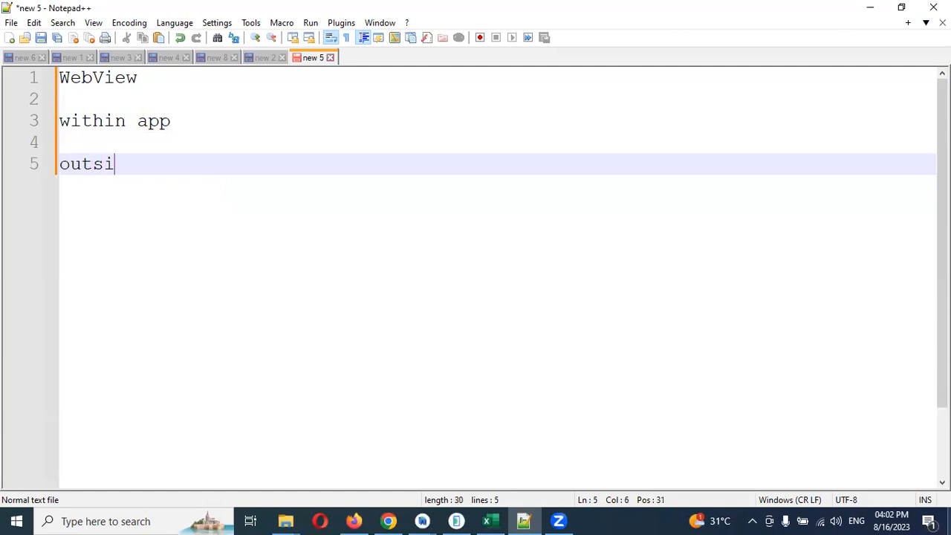
{"action": "type", "text": "de app"}
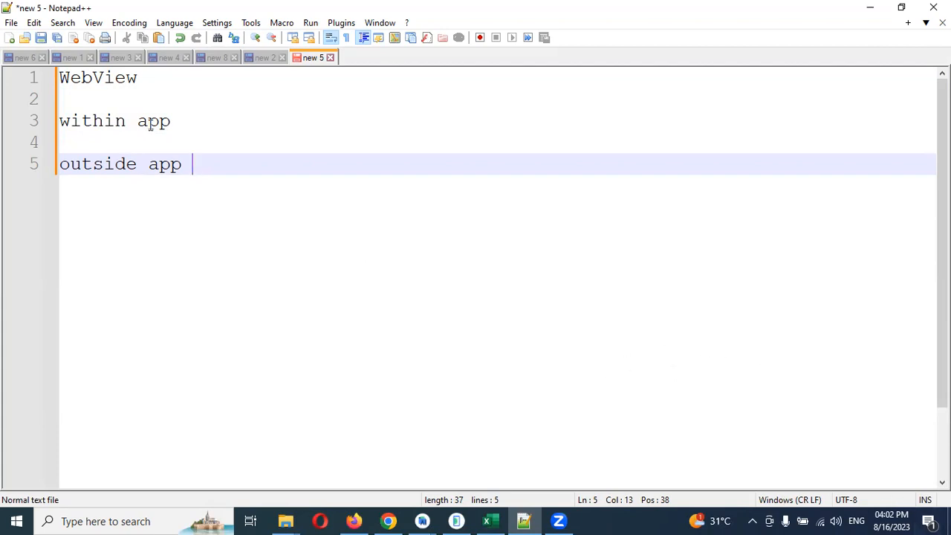
Add 'webview object' under within app and extend the last line to 'outside app - webview browser'.
{"action": "type", "text": "W"}
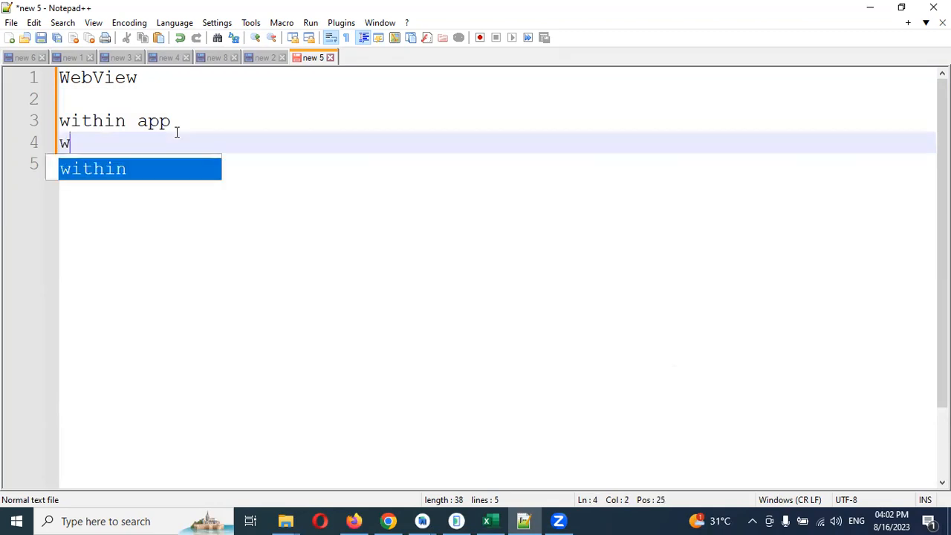
{"action": "type", "text": "ebview object"}
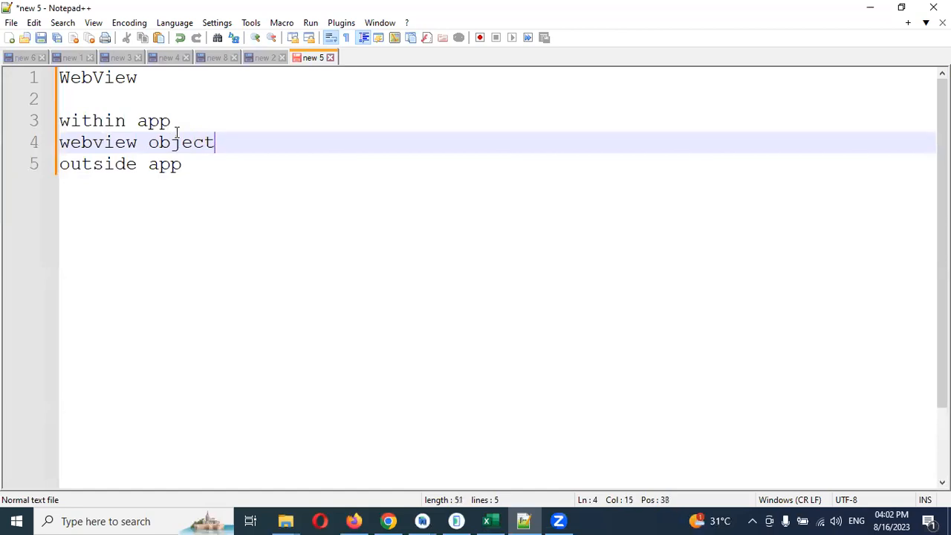
{"action": "type", "text": "-"}
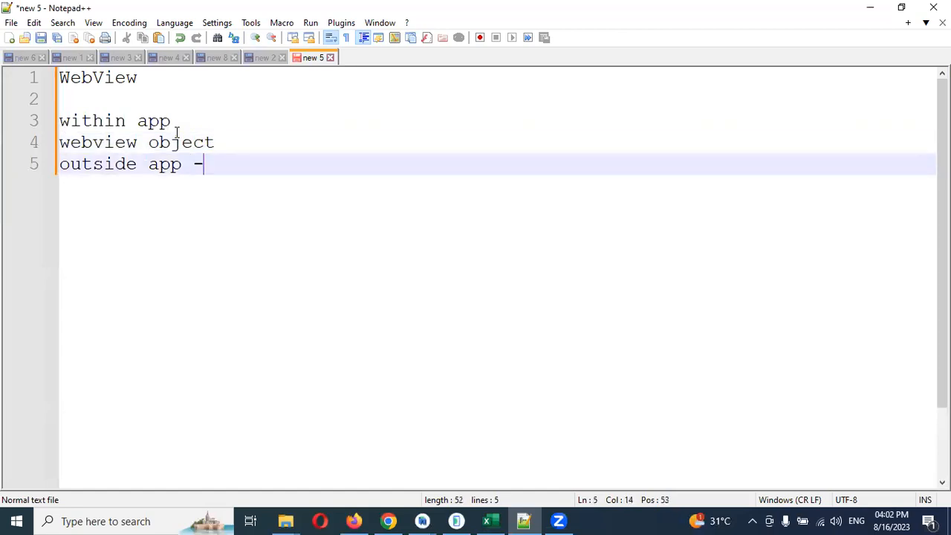
{"action": "type", "text": "\" \""}
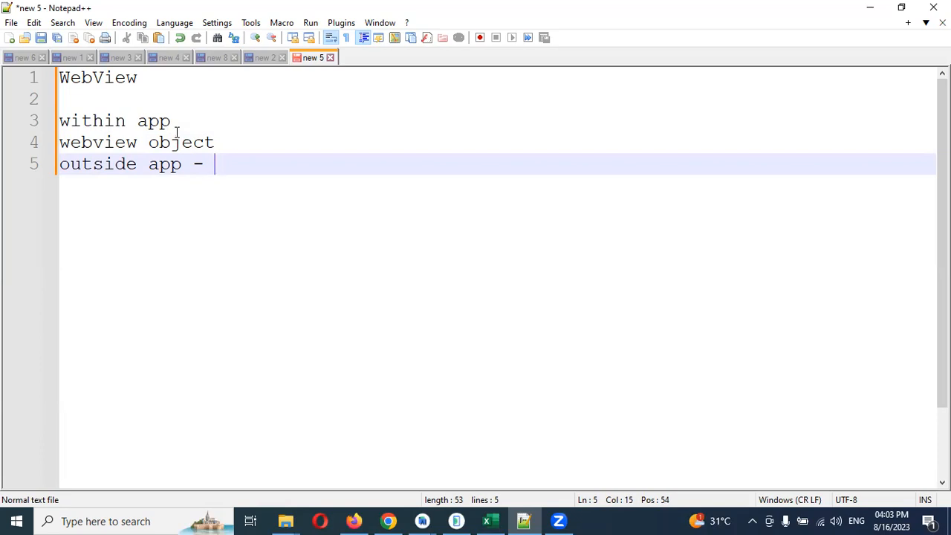
{"action": "type", "text": "webview bro"}
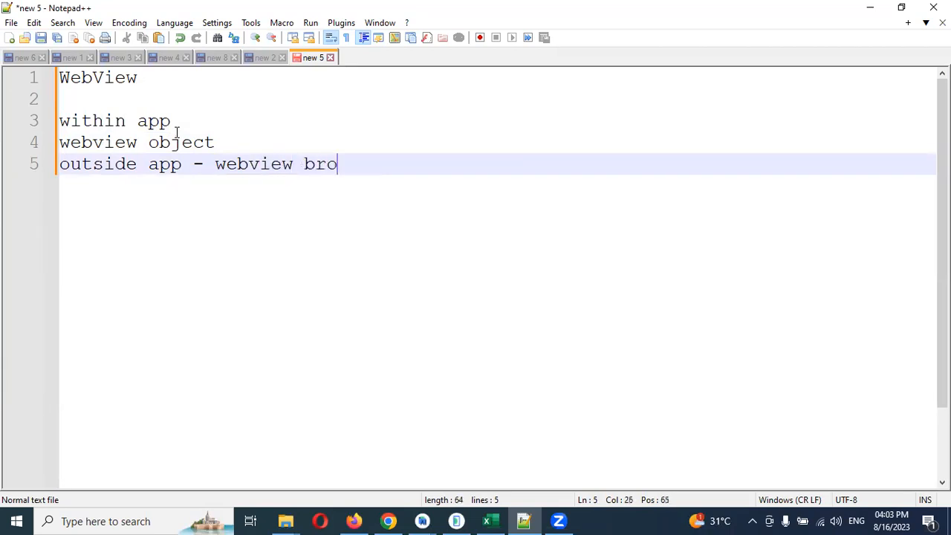
{"action": "type", "text": "wser"}
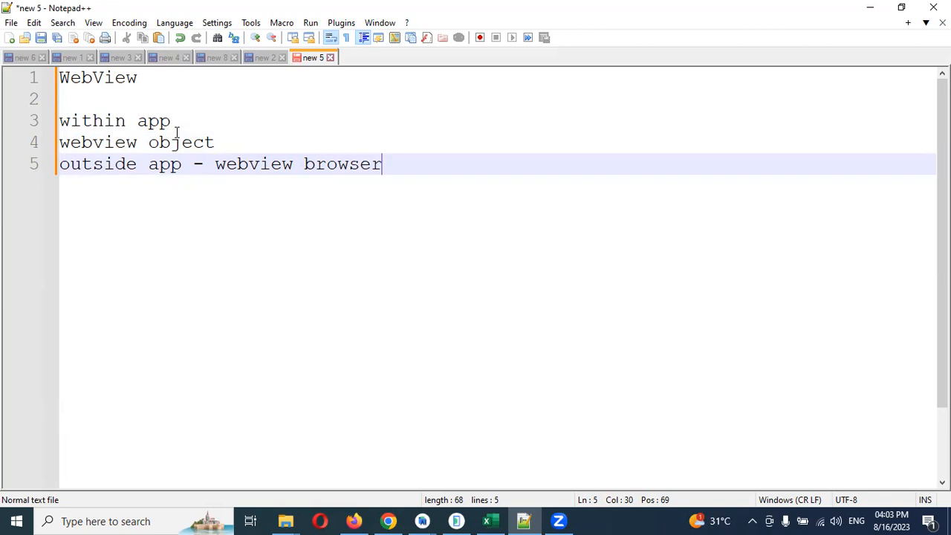
{"action": "mouse_move", "coordinate": [462, 473]}
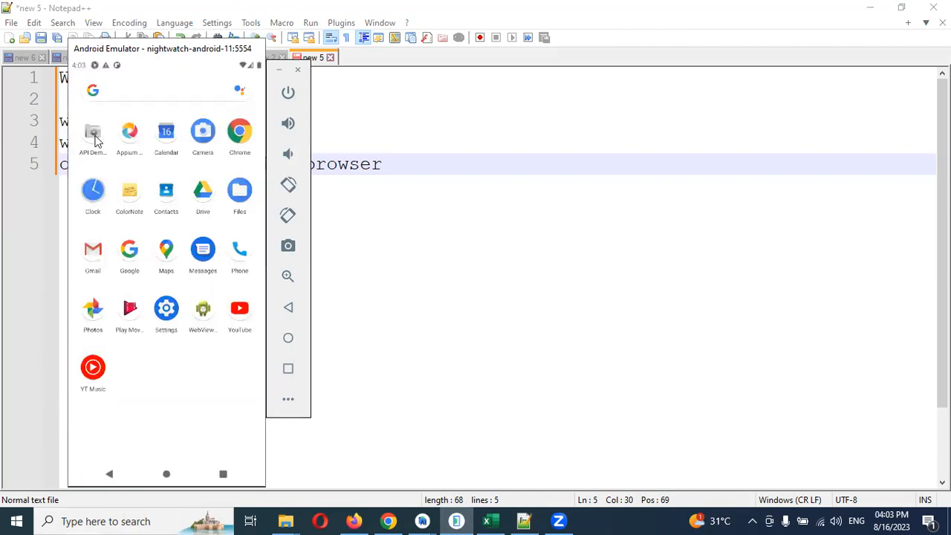
{"action": "left_click", "coordinate": [92, 133]}
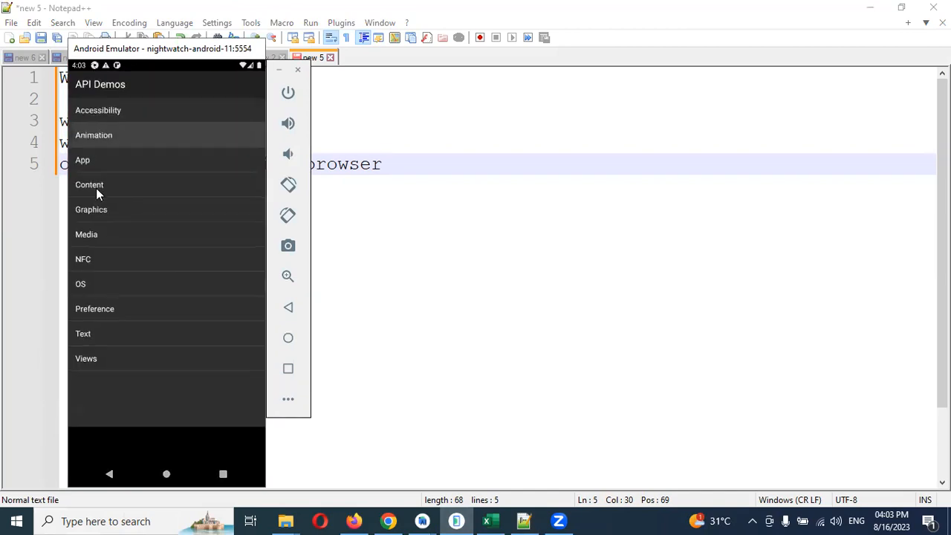
{"action": "left_click", "coordinate": [94, 133]}
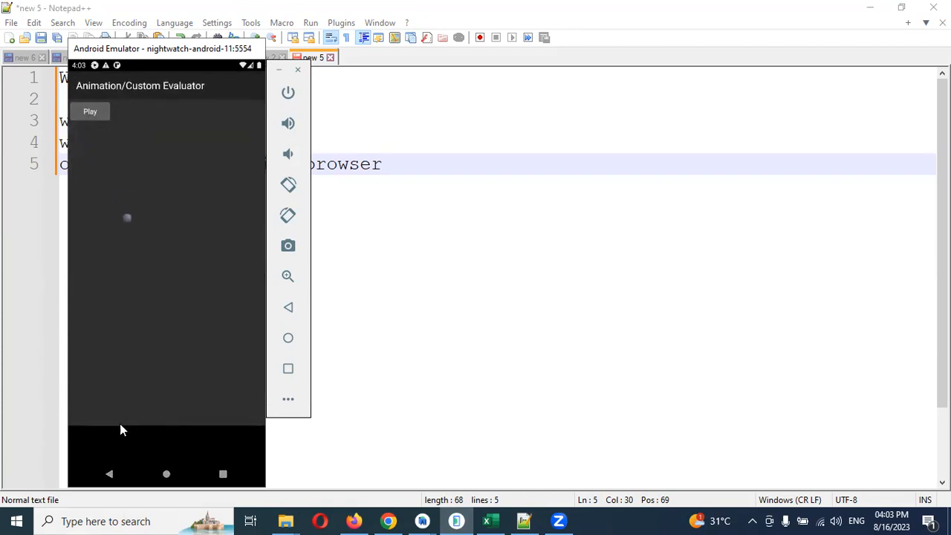
{"action": "mouse_move", "coordinate": [110, 463]}
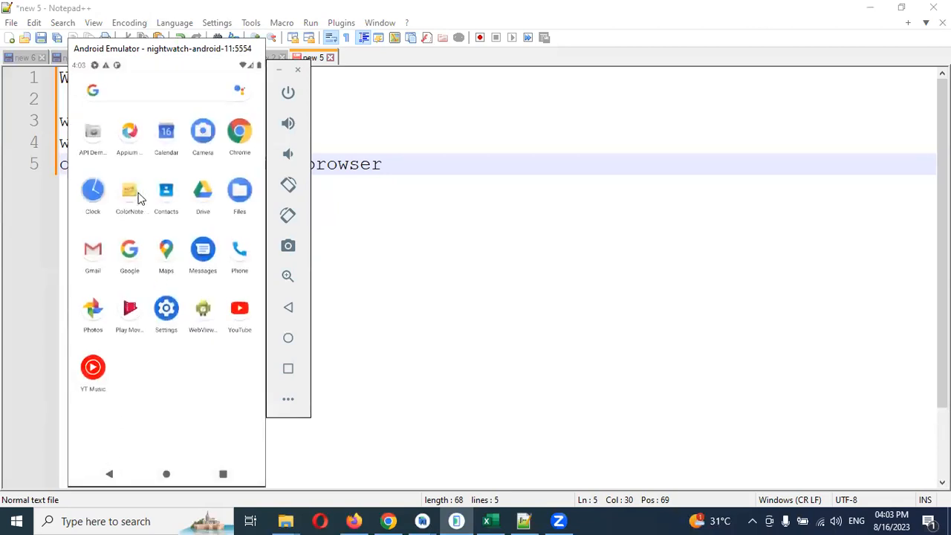
{"action": "left_click", "coordinate": [128, 191]}
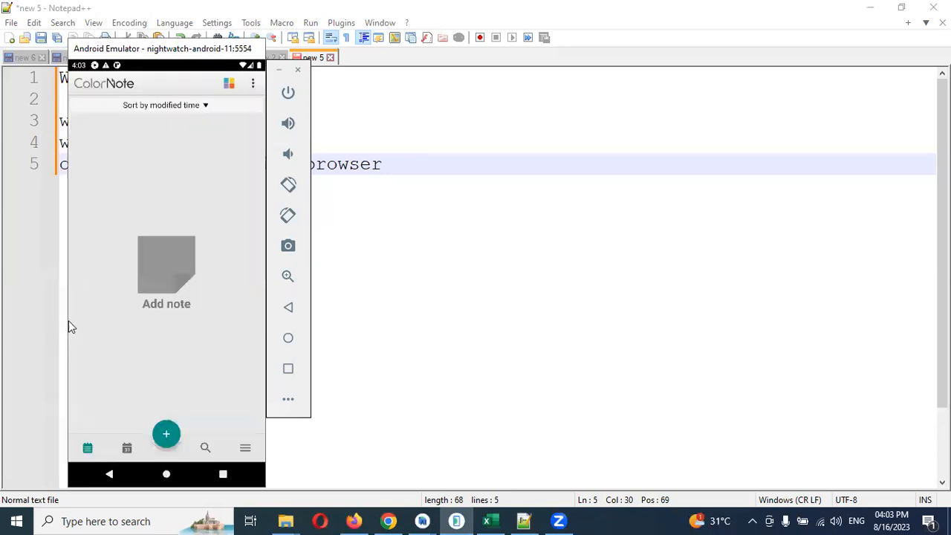
{"action": "left_click", "coordinate": [243, 447]}
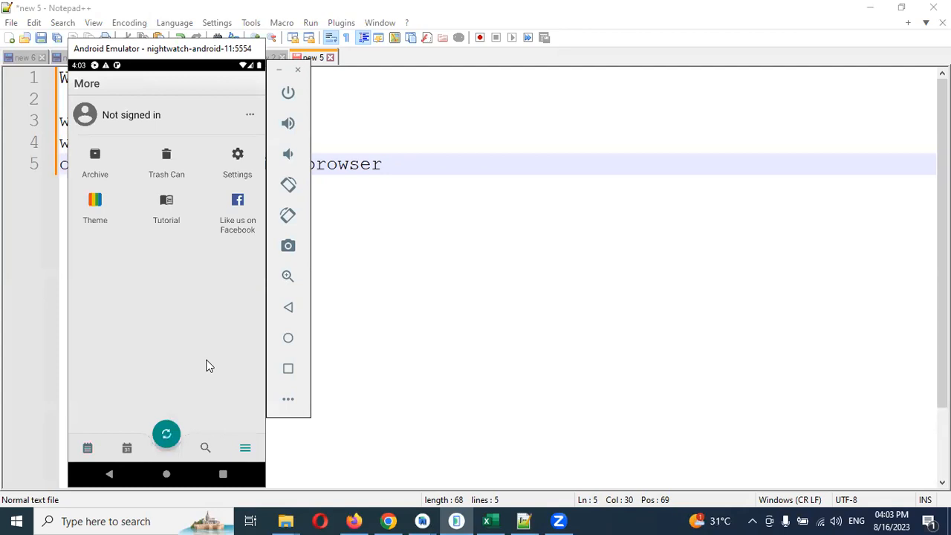
{"action": "mouse_move", "coordinate": [231, 244]}
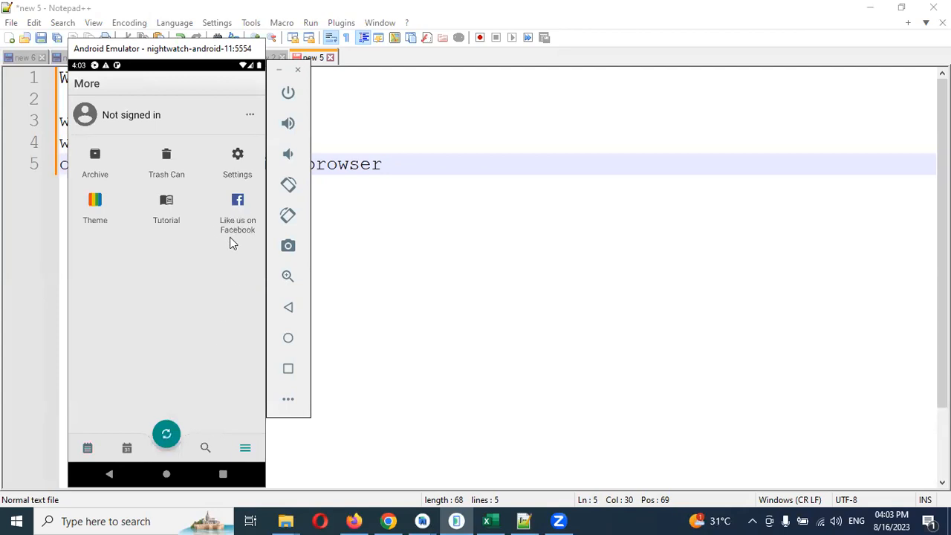
{"action": "left_click", "coordinate": [238, 208]}
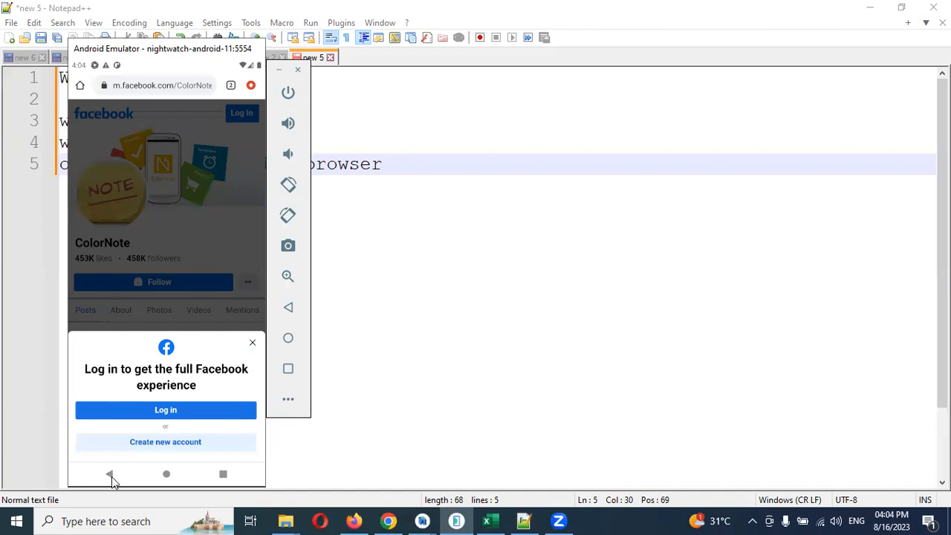
{"action": "left_click", "coordinate": [110, 474]}
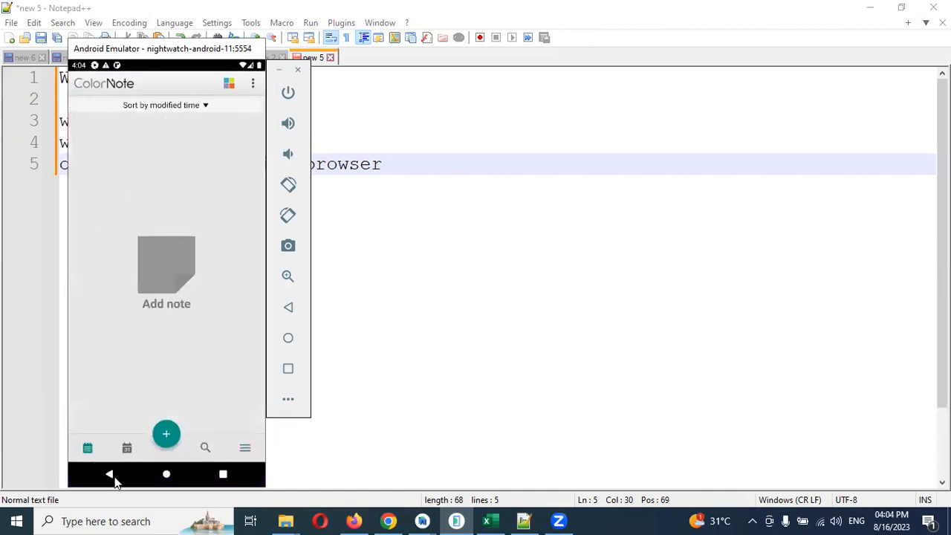
{"action": "left_click", "coordinate": [110, 475]}
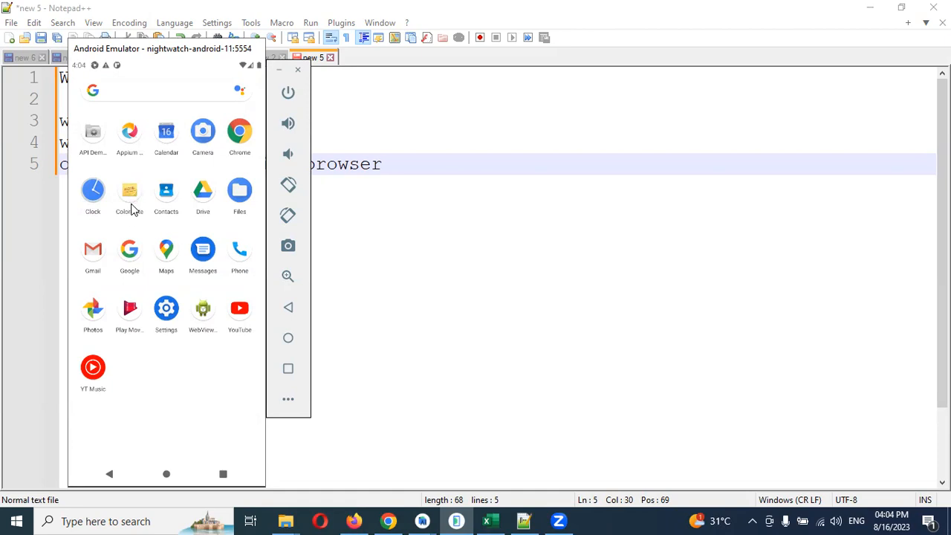
{"action": "mouse_move", "coordinate": [129, 226]}
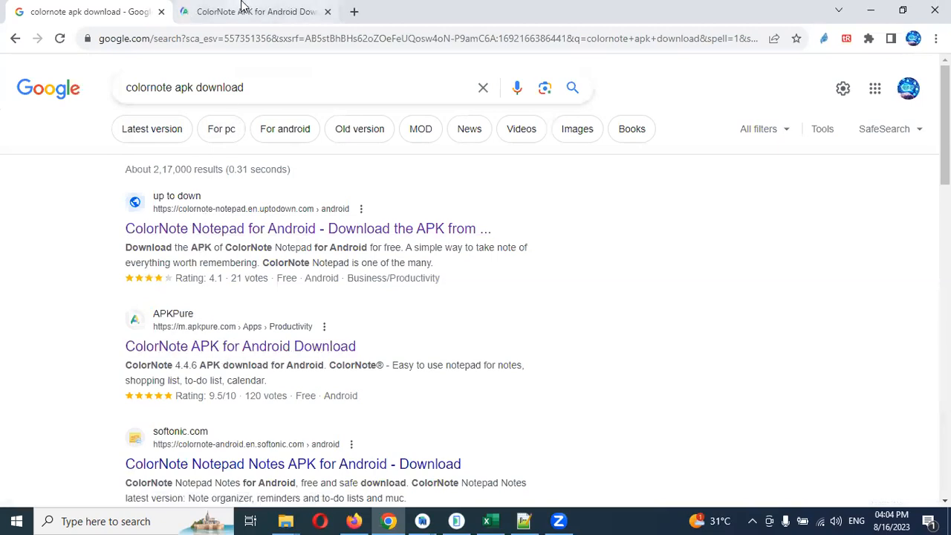
Switch to the ColorNote APK download page on APKPure.
{"action": "left_click", "coordinate": [241, 345]}
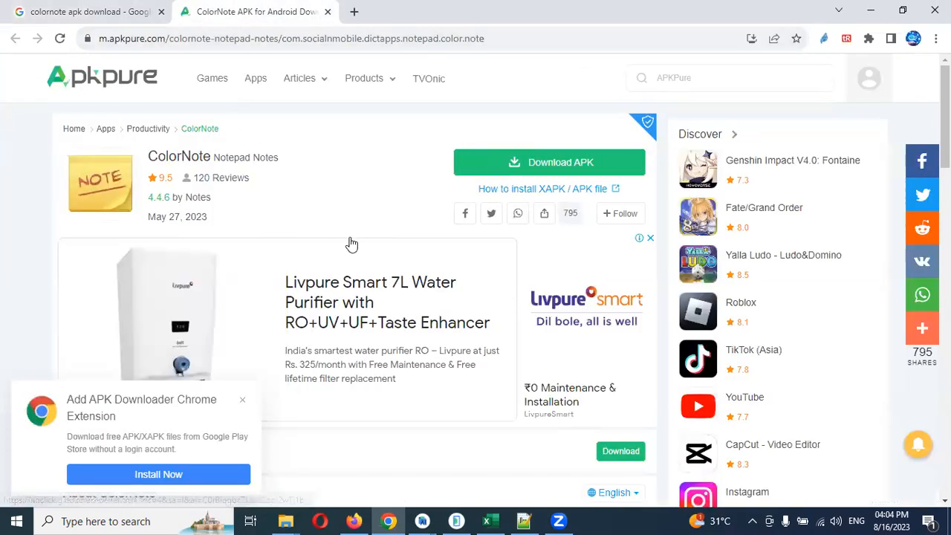